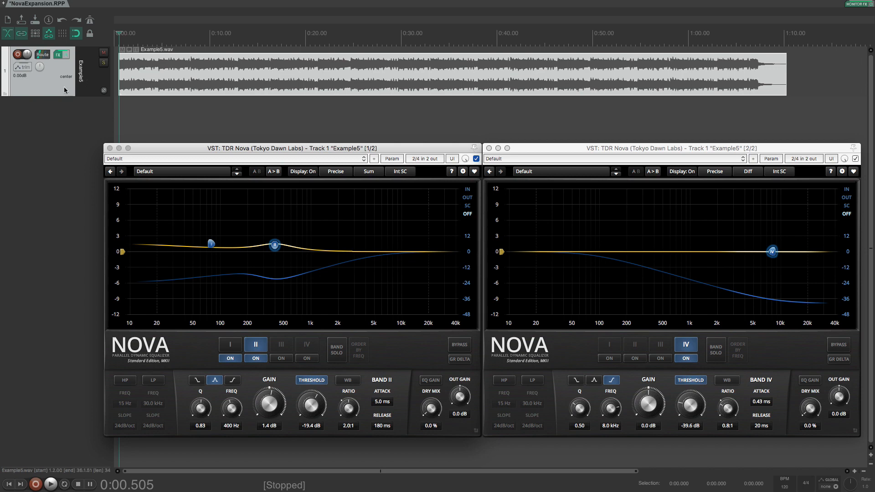
mouse_move(57, 90)
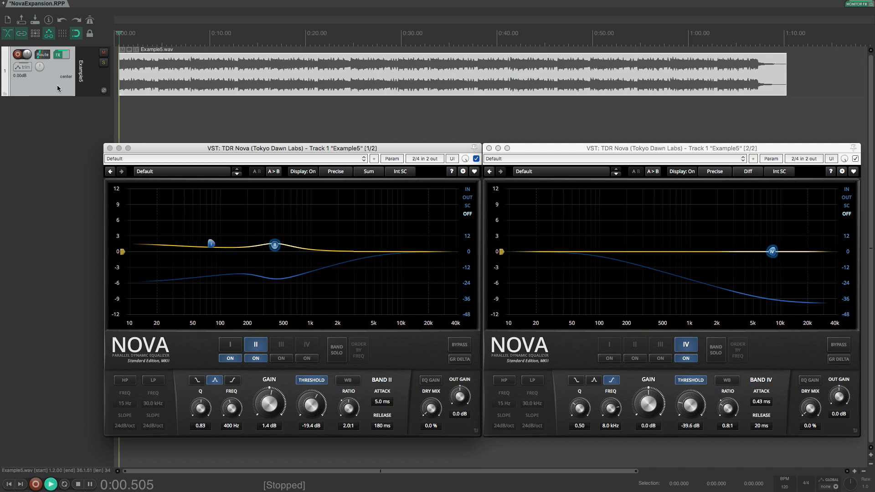
- Play Example5 and toggle the track's FX bypass repeatedly to compare both Nova instances
left_click(50, 485)
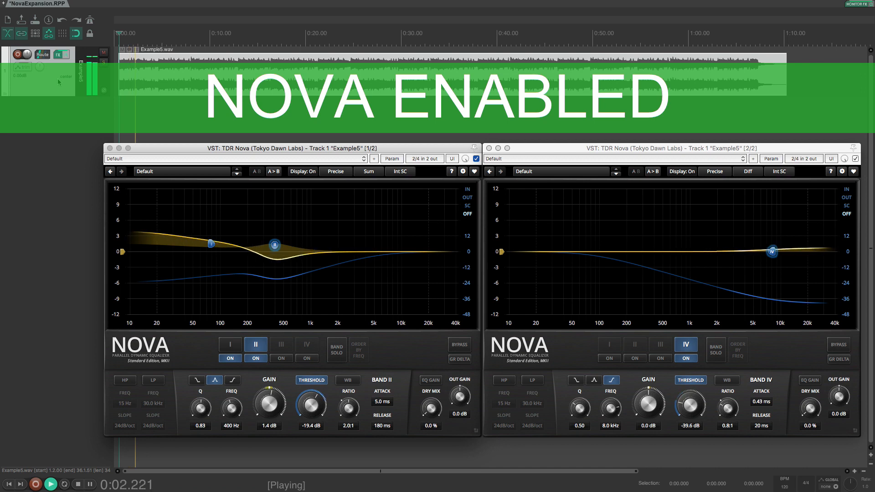
left_click(57, 54)
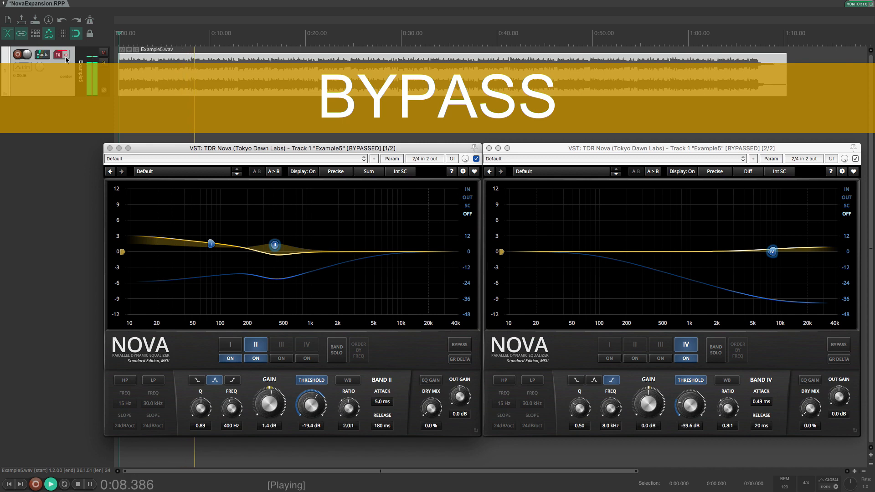
left_click(62, 54)
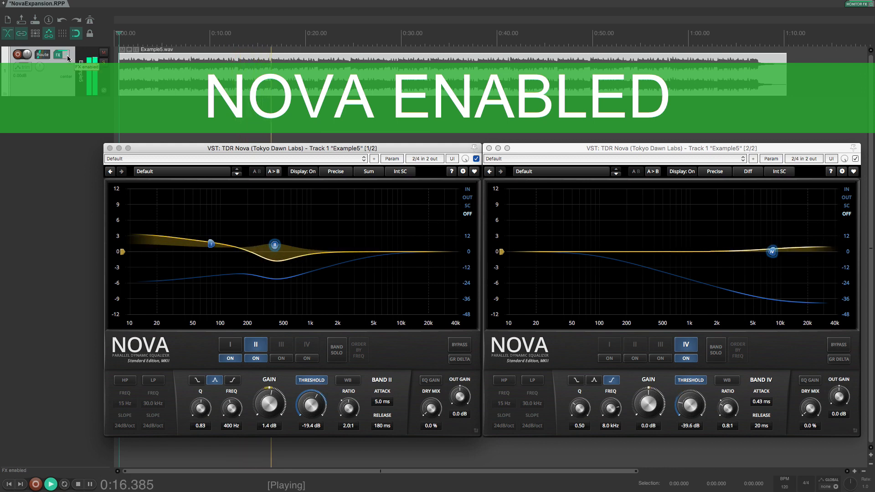
left_click(65, 54)
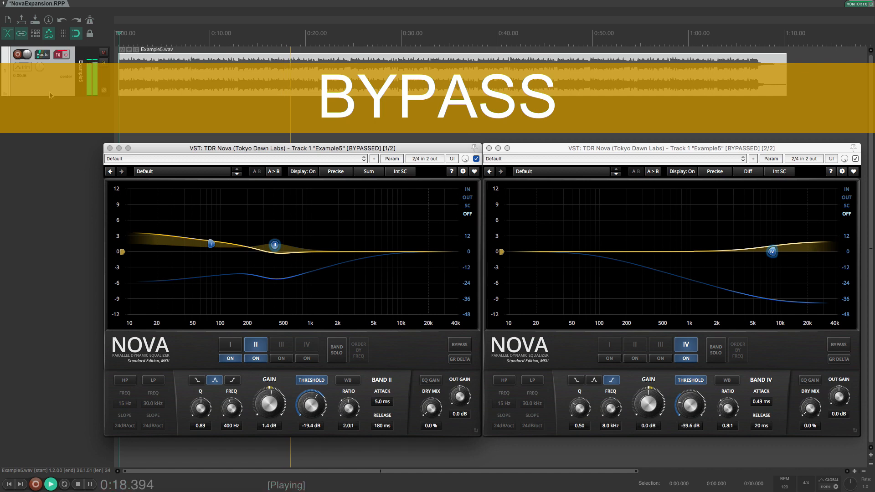
left_click(55, 54)
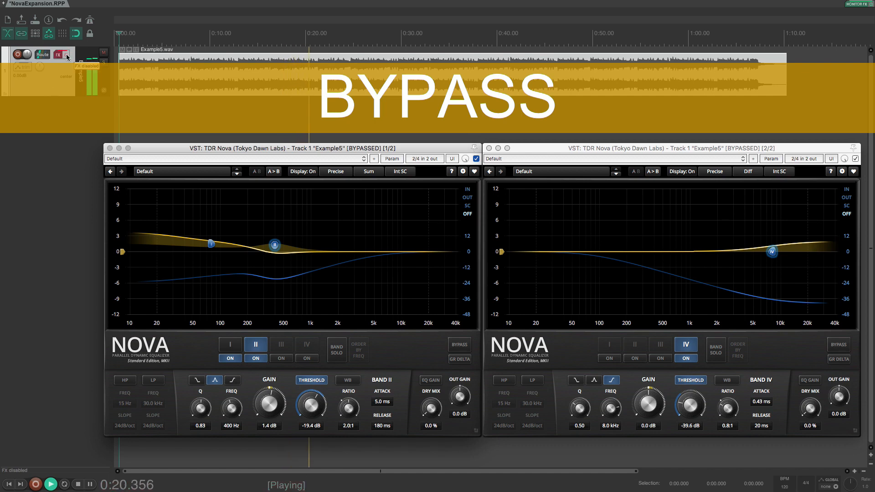
left_click(62, 55)
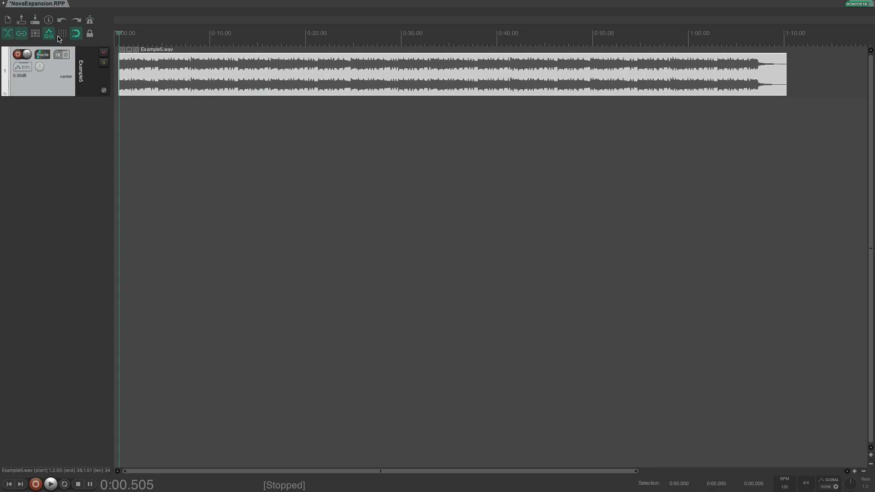
- Bring up TDR Nova on Example5 and switch its channel mode from Stereo to Sum
left_click(58, 54)
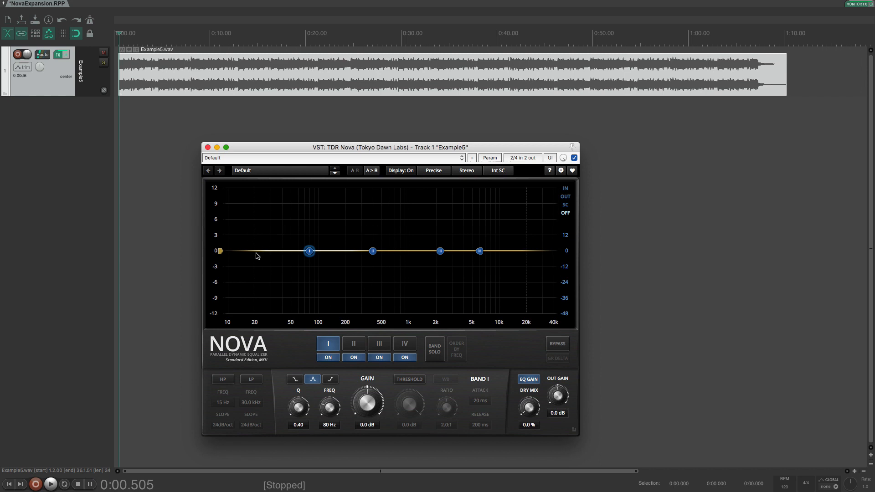
mouse_move(461, 182)
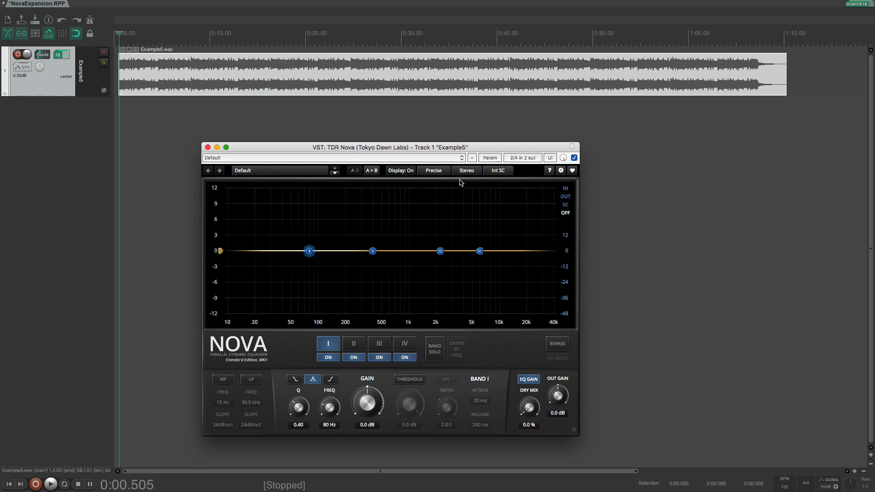
left_click(466, 170)
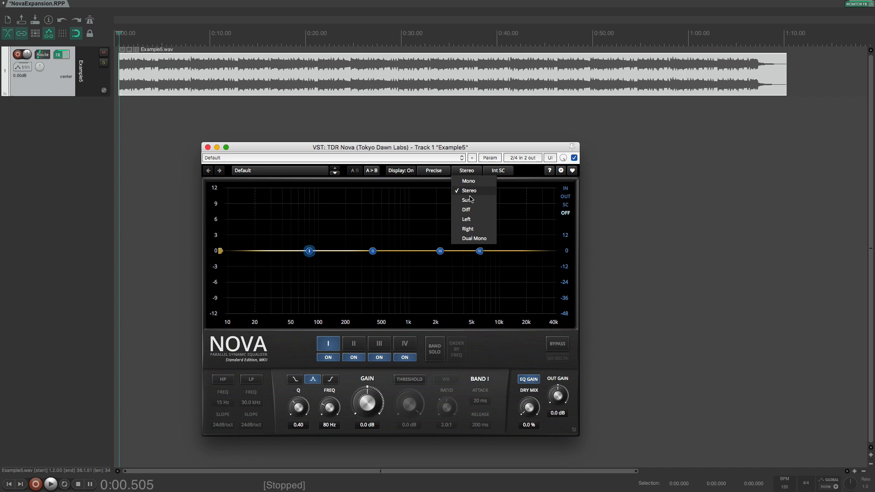
mouse_move(468, 199)
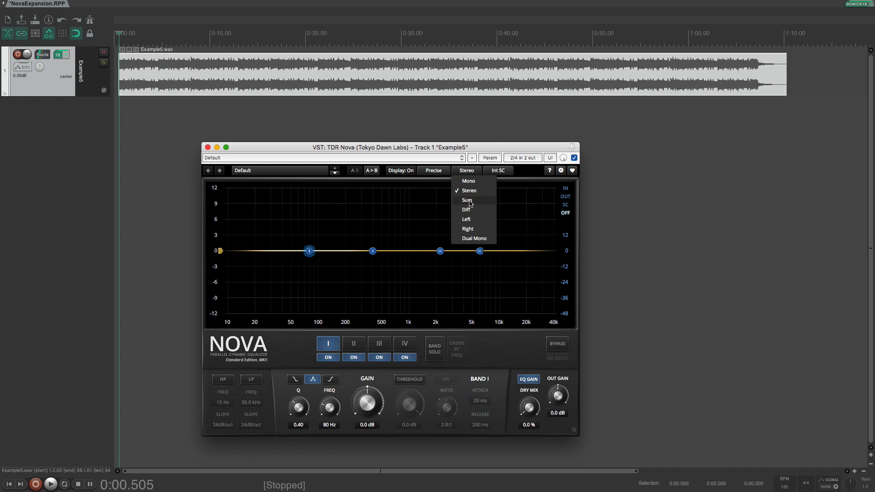
left_click(467, 200)
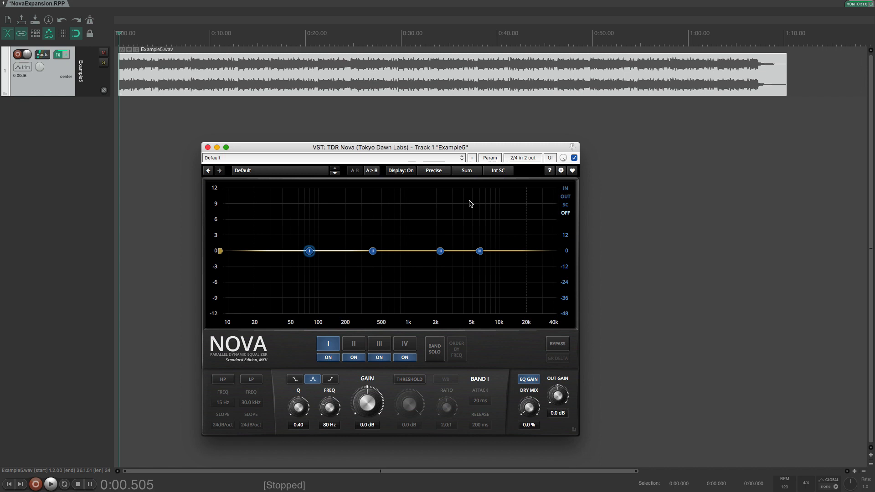
mouse_move(455, 391)
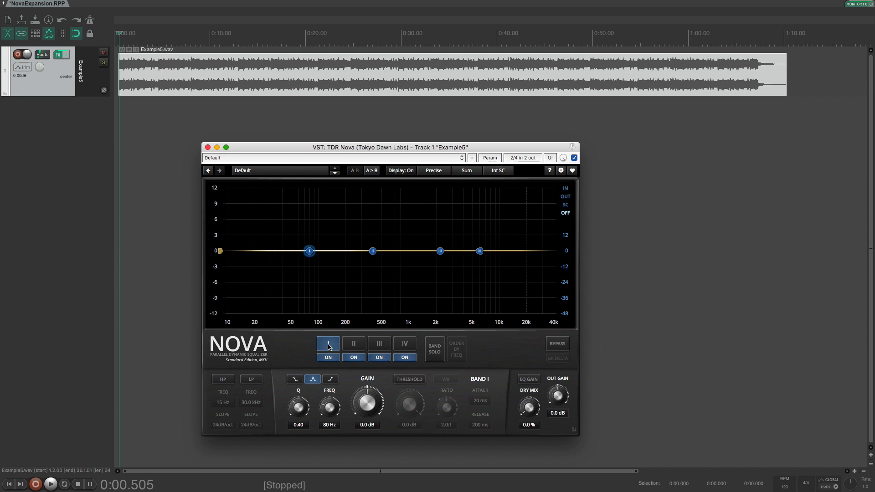
- Make band I an 80 Hz low shelf boosting 1.5 dB with Q 0.34
left_click(294, 379)
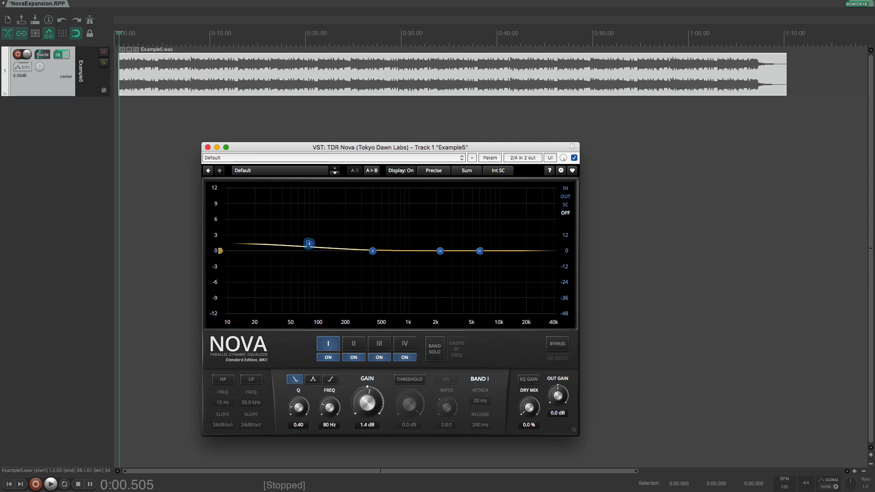
left_click_drag(367, 401, 366, 396)
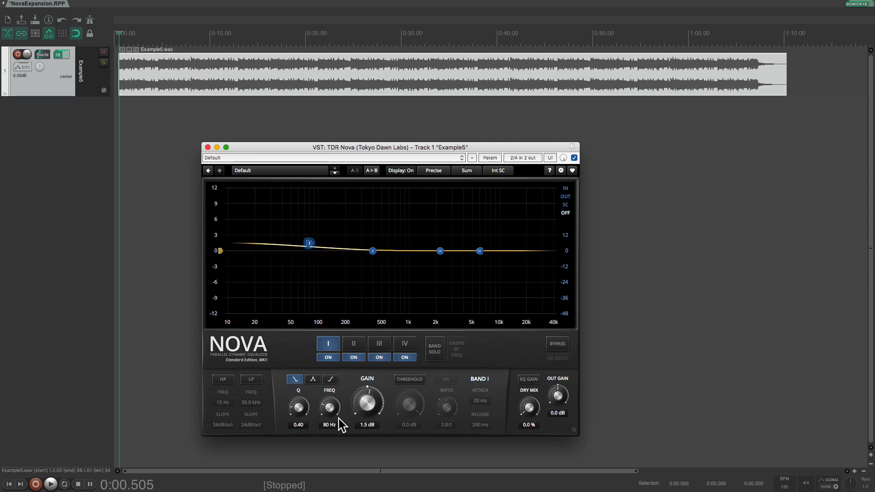
left_click_drag(298, 406, 299, 416)
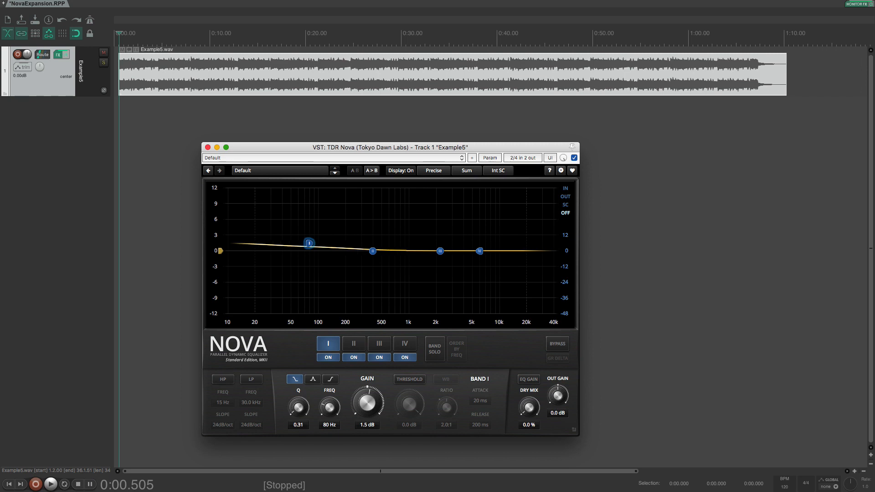
mouse_move(396, 281)
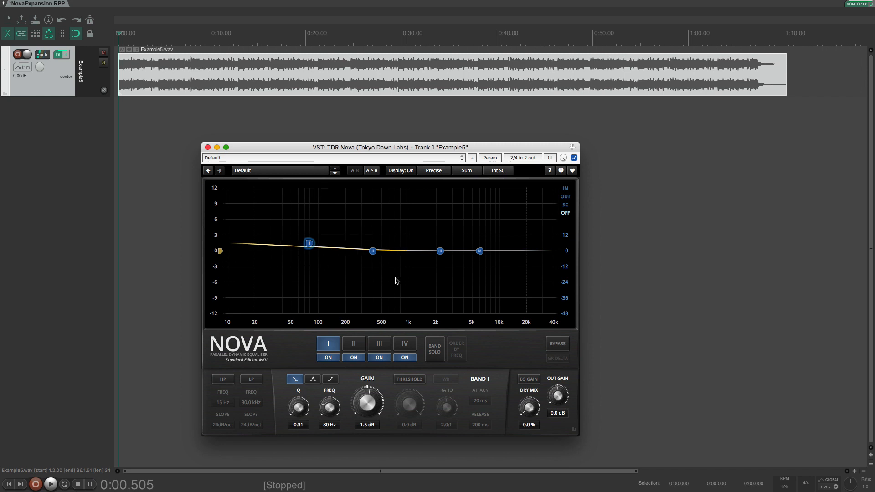
left_click_drag(298, 405, 298, 399)
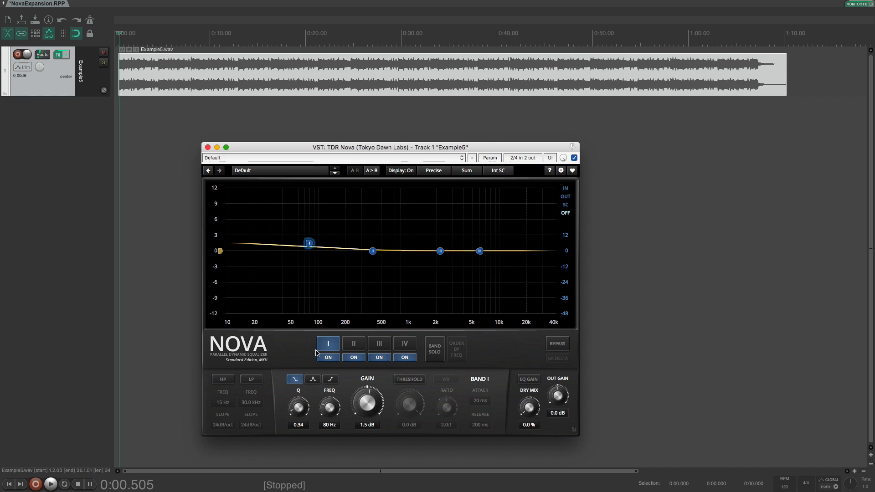
mouse_move(349, 271)
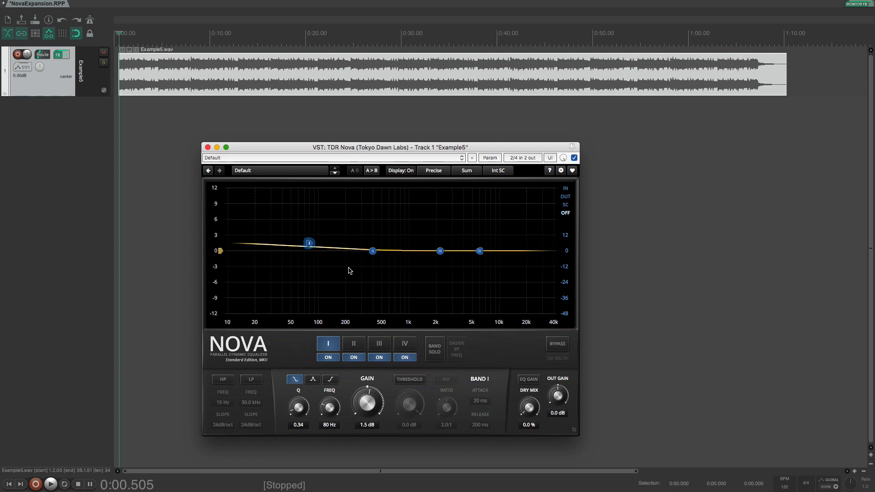
mouse_move(328, 365)
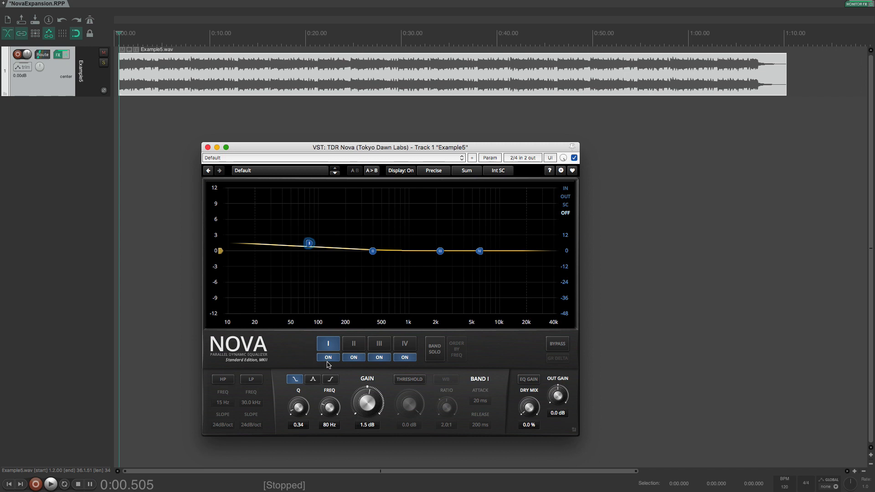
mouse_move(316, 323)
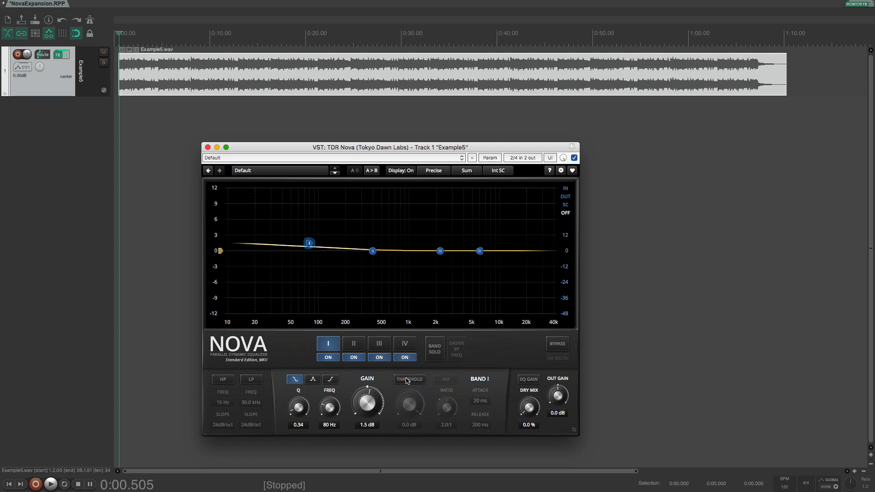
- Enable dynamics on band I and lower its ratio to 0.8:1 for expansion
left_click(409, 379)
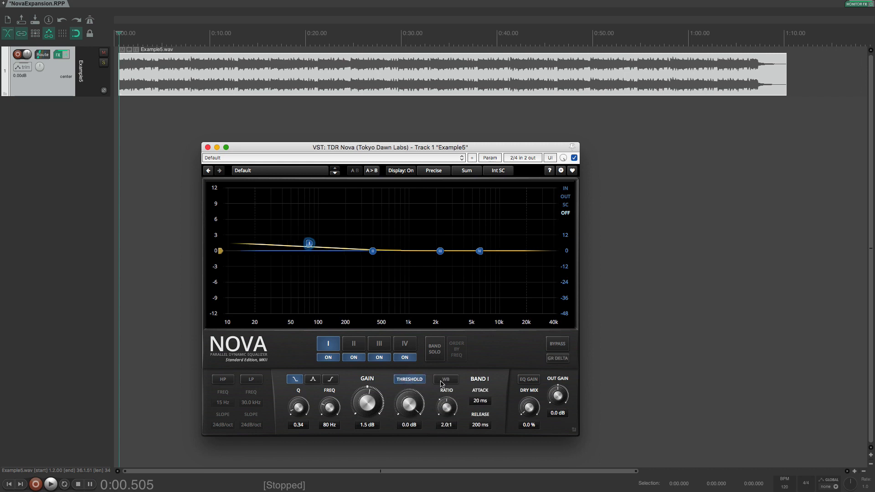
left_click_drag(446, 406, 446, 416)
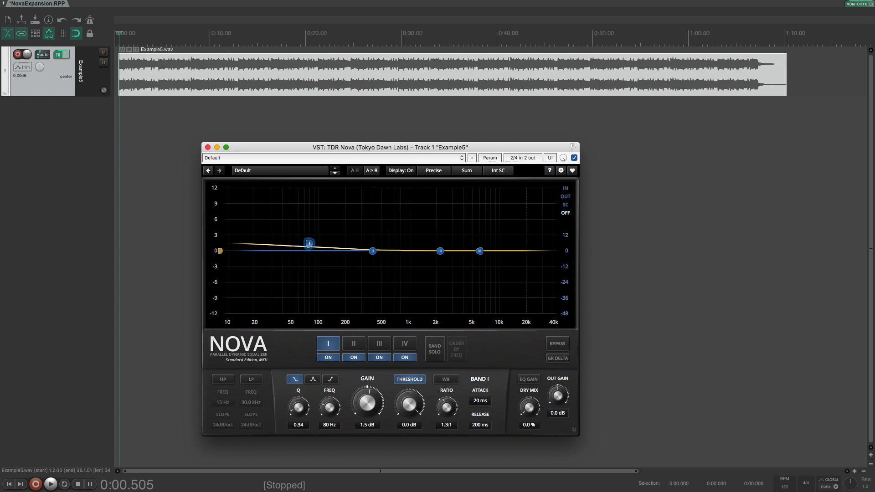
left_click_drag(446, 406, 446, 410)
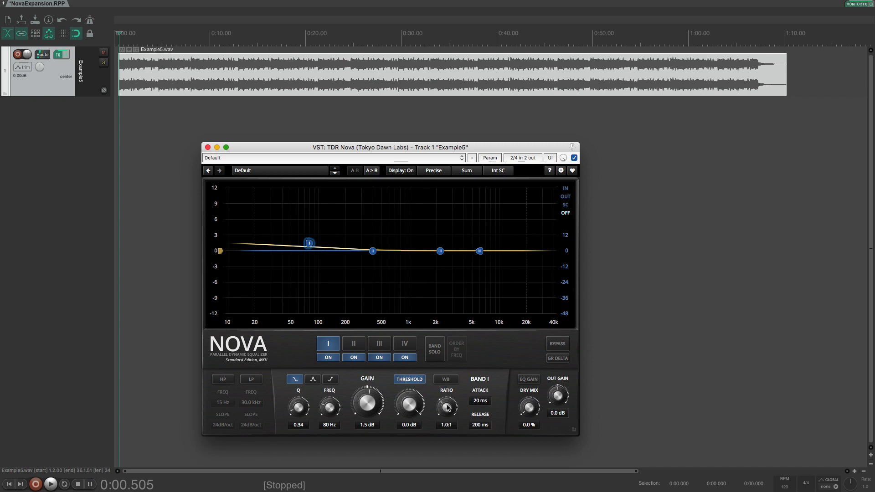
left_click_drag(446, 408, 446, 413)
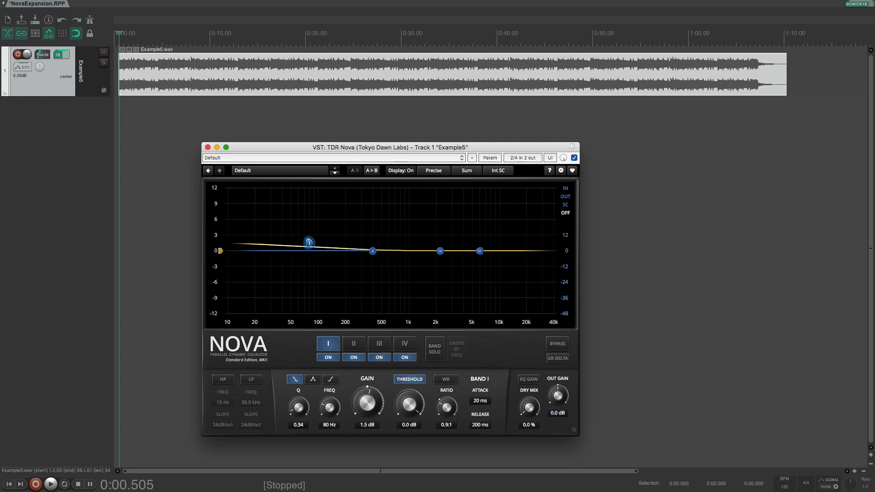
left_click_drag(447, 405, 447, 416)
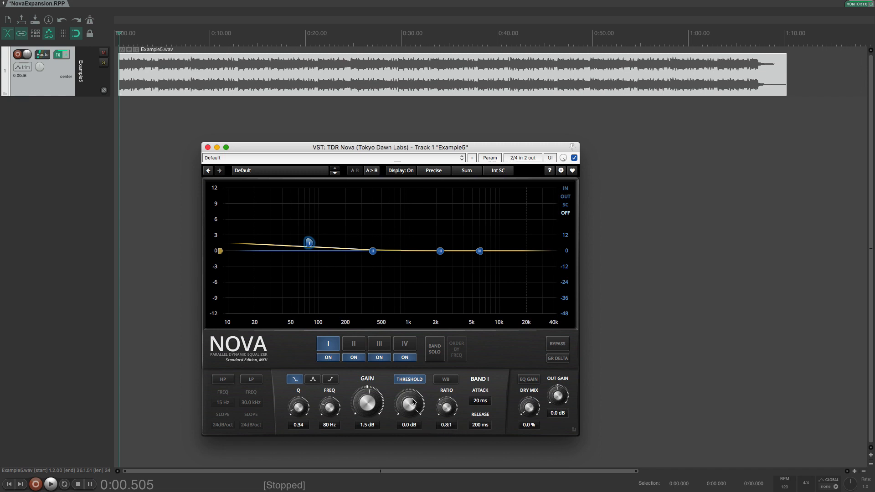
- Set band I threshold to about -23.5 dB and attack to about 5.1 ms
left_click_drag(408, 404, 408, 425)
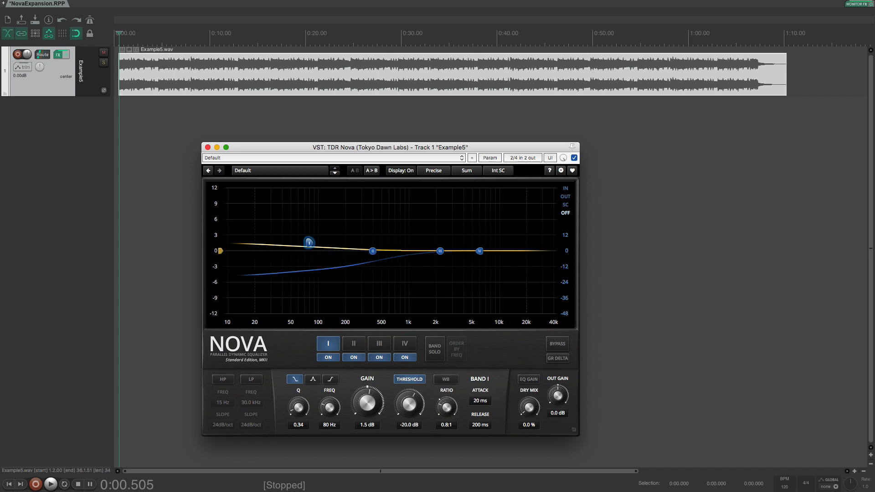
left_click_drag(409, 402, 409, 390)
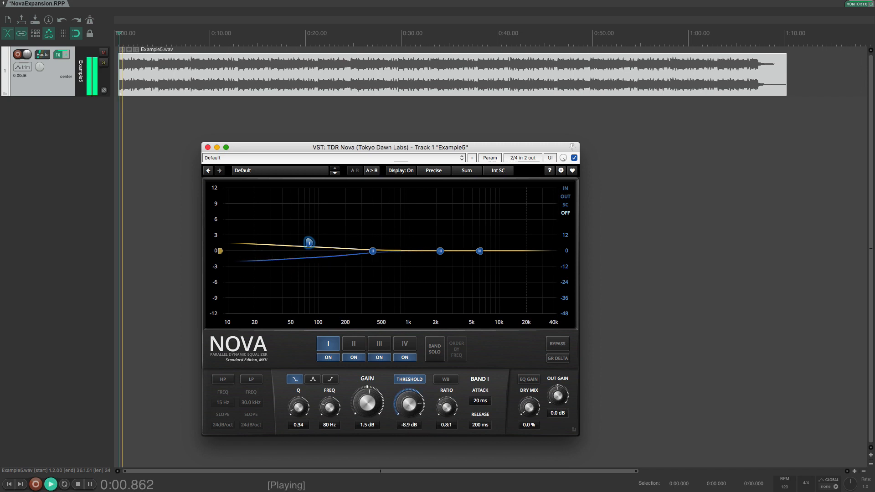
left_click_drag(408, 404, 408, 411)
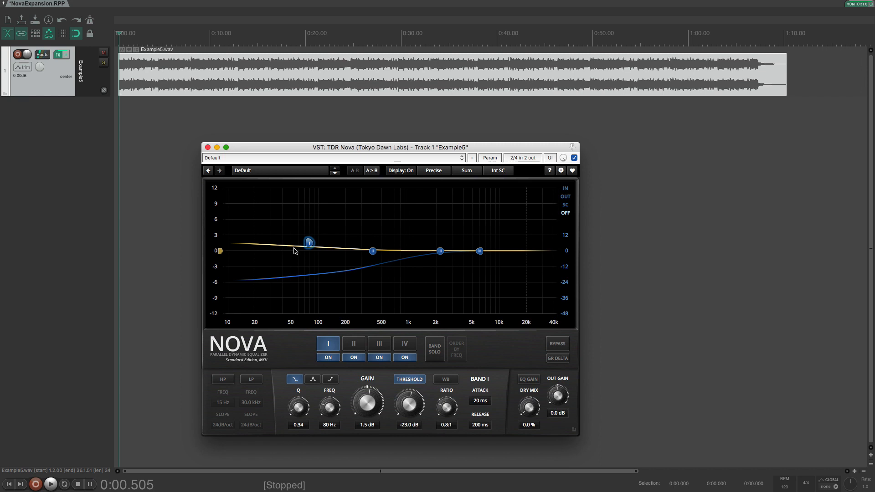
mouse_move(482, 430)
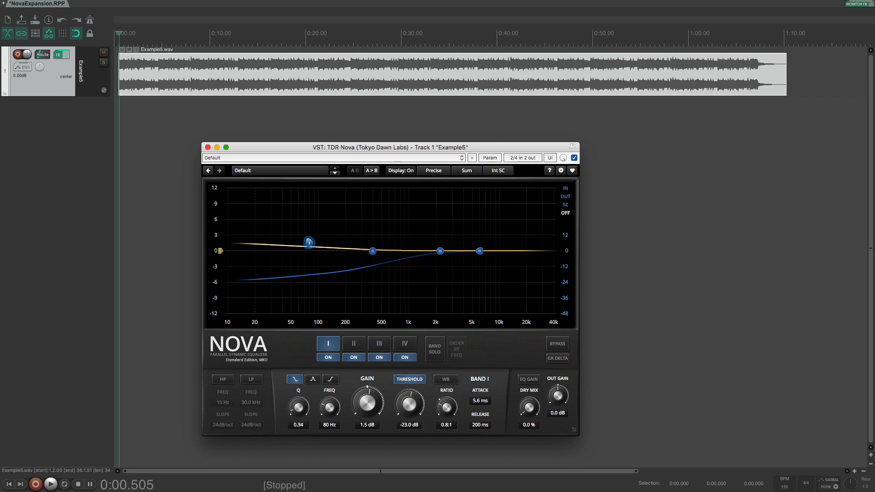
left_click_drag(480, 401, 480, 425)
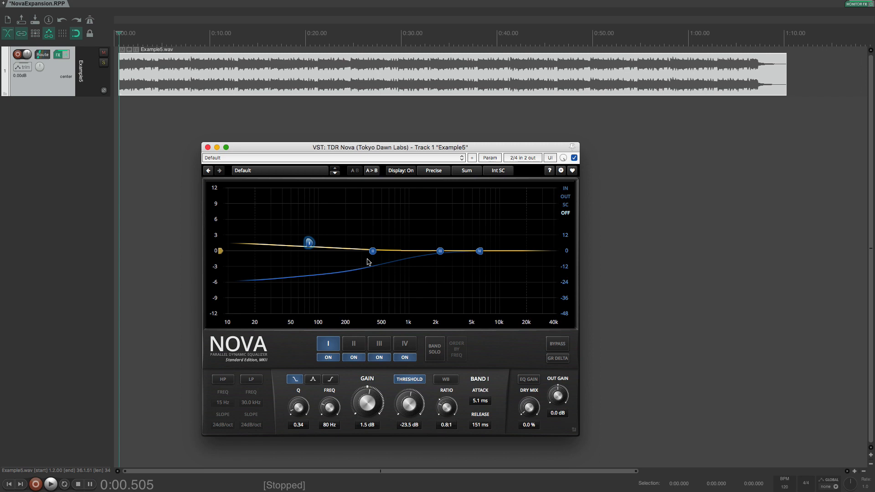
- Select band II and set its gain to 1.4 dB and Q to 0.83
left_click(353, 344)
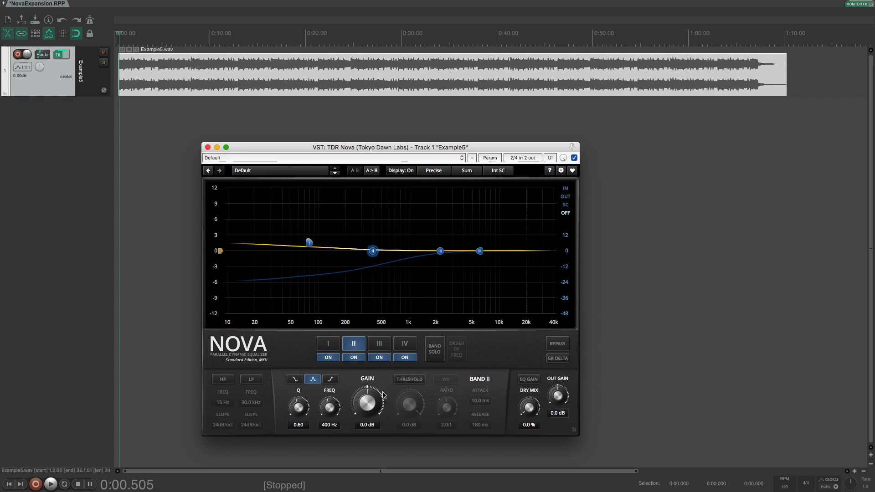
left_click_drag(366, 400, 367, 394)
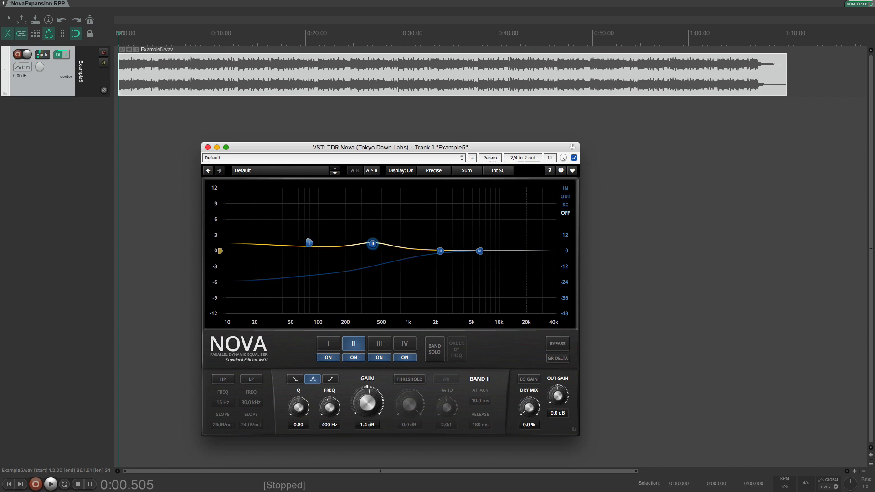
left_click_drag(298, 406, 298, 402)
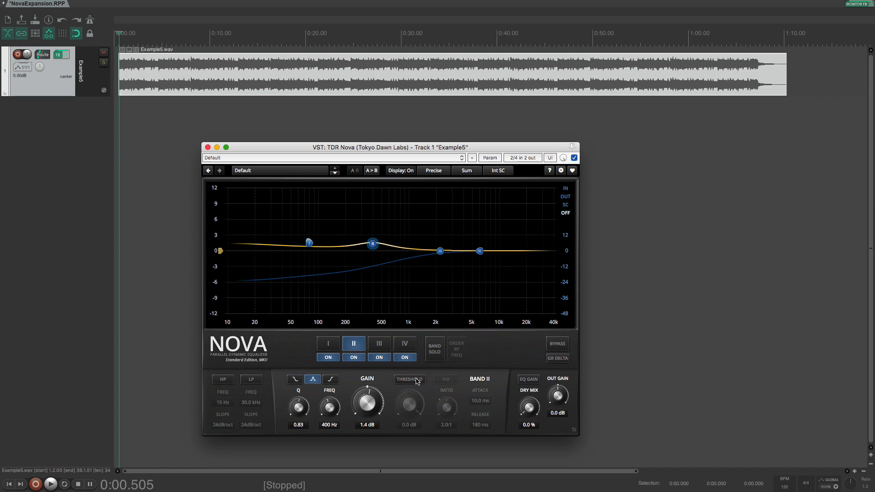
- Enable band II dynamics and, while playing, lower its threshold to about -20 dB
left_click(409, 379)
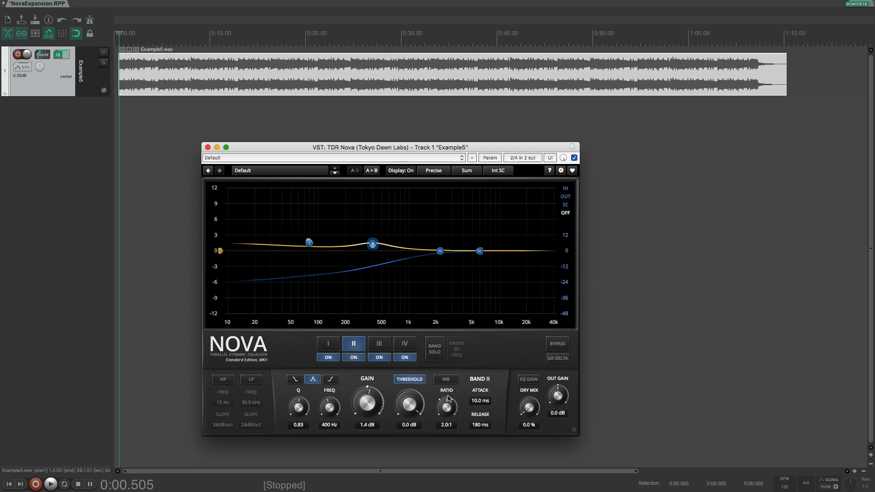
mouse_move(464, 413)
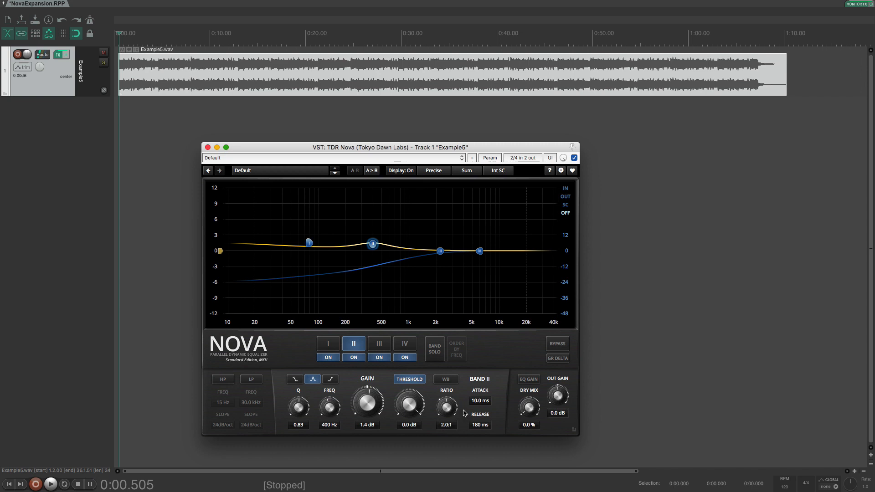
mouse_move(441, 388)
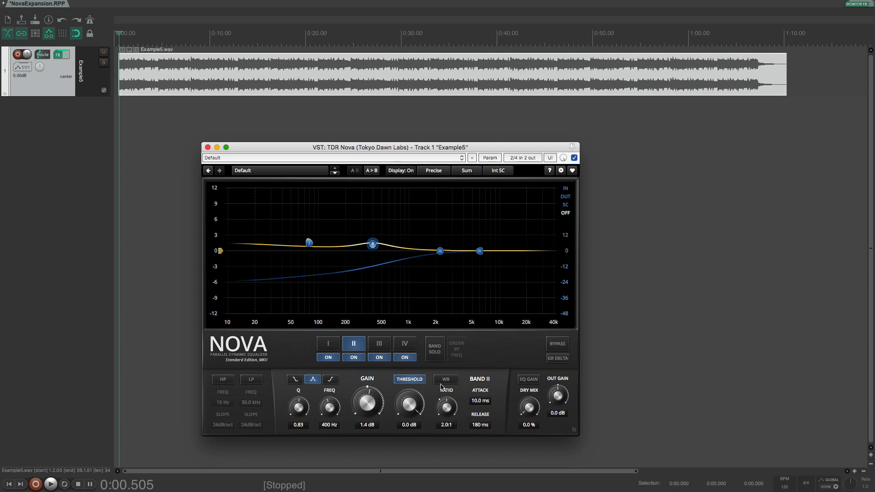
left_click_drag(408, 402, 409, 425)
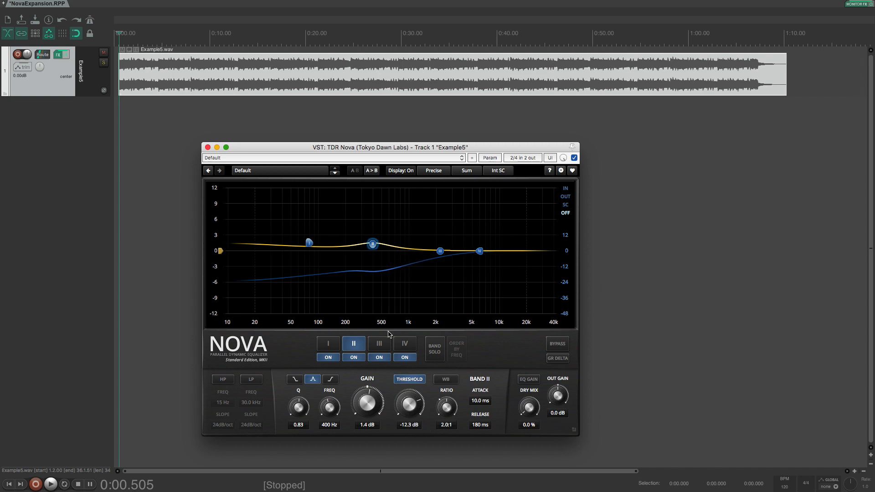
left_click(50, 484)
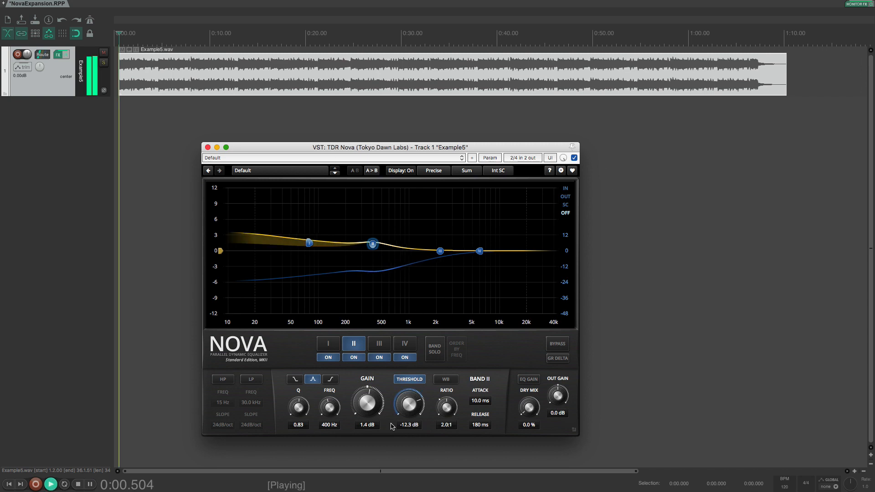
left_click_drag(409, 403, 409, 421)
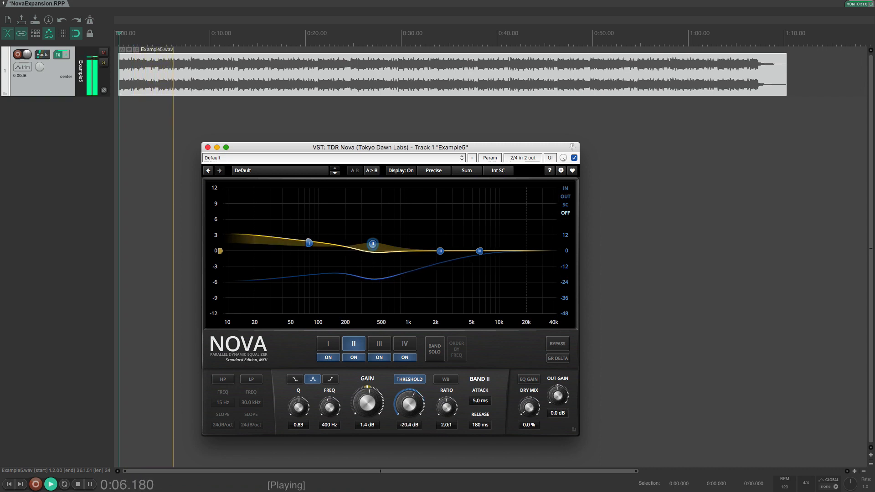
left_click_drag(408, 403, 409, 400)
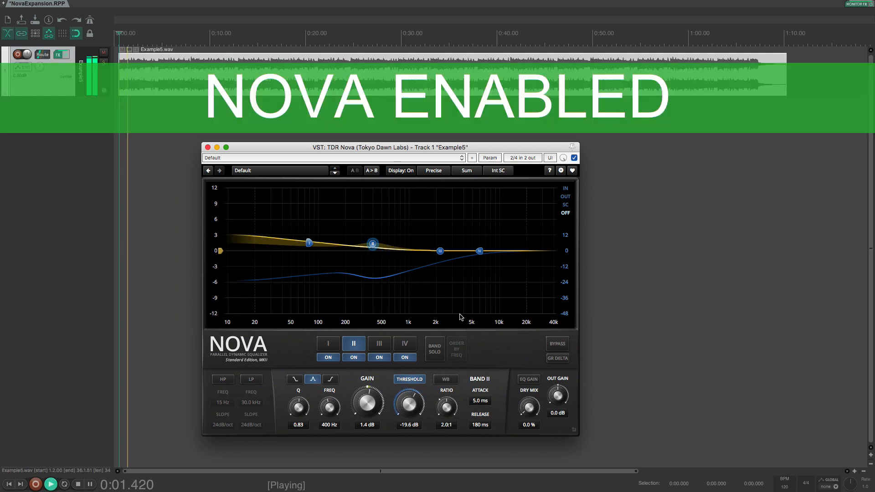
- Bypass Nova during playback to compare, then re-enable it
left_click(556, 343)
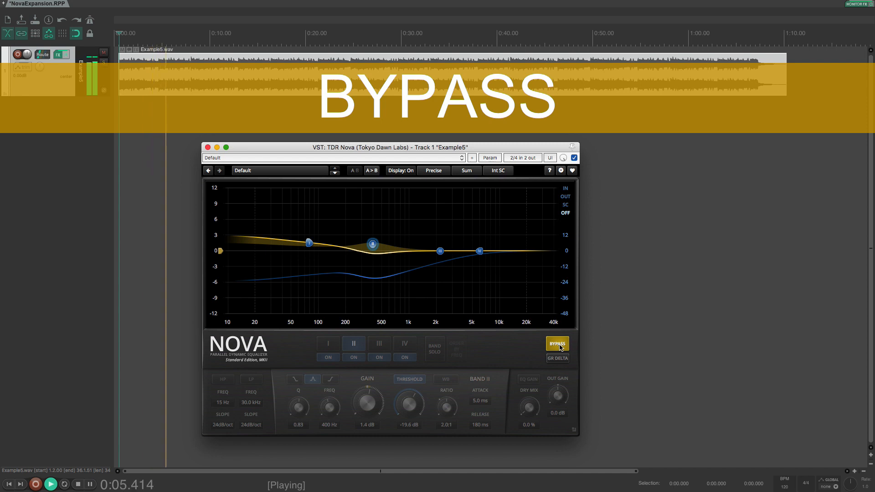
left_click(556, 343)
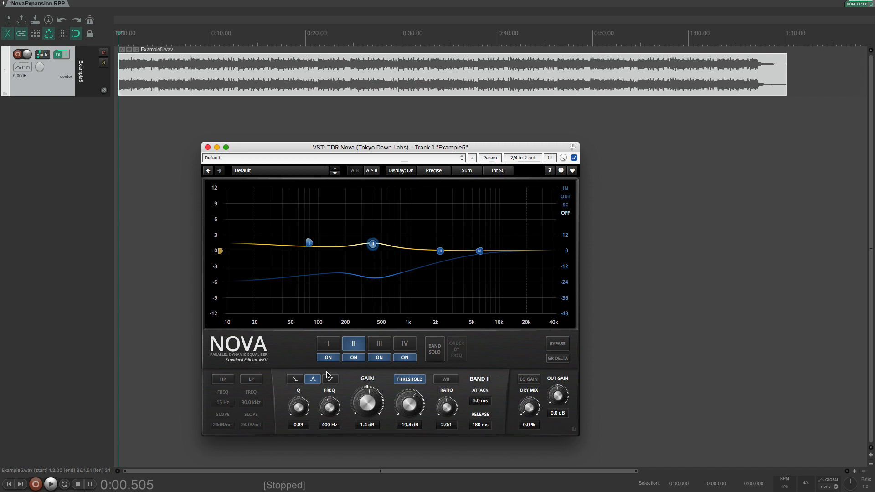
mouse_move(346, 373)
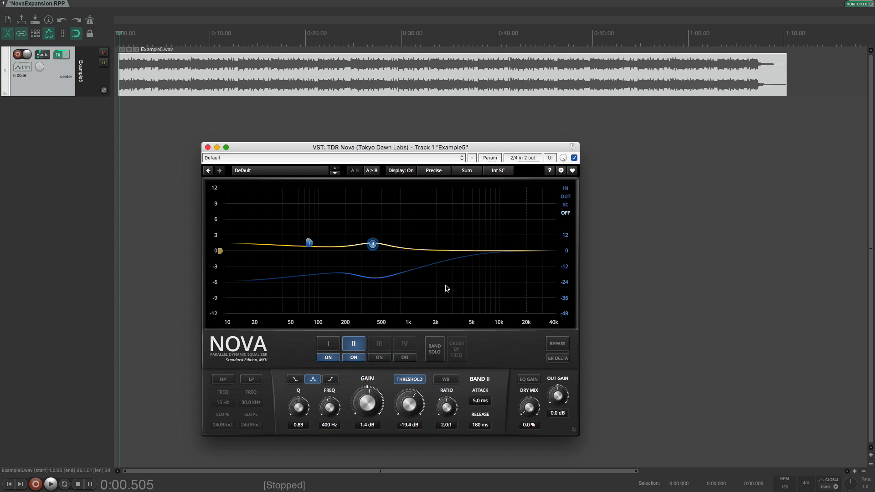
mouse_move(331, 288)
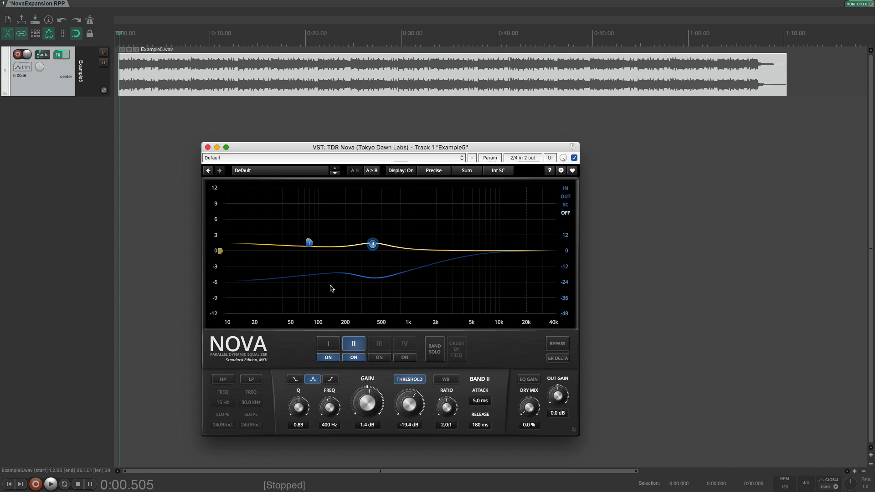
mouse_move(286, 301)
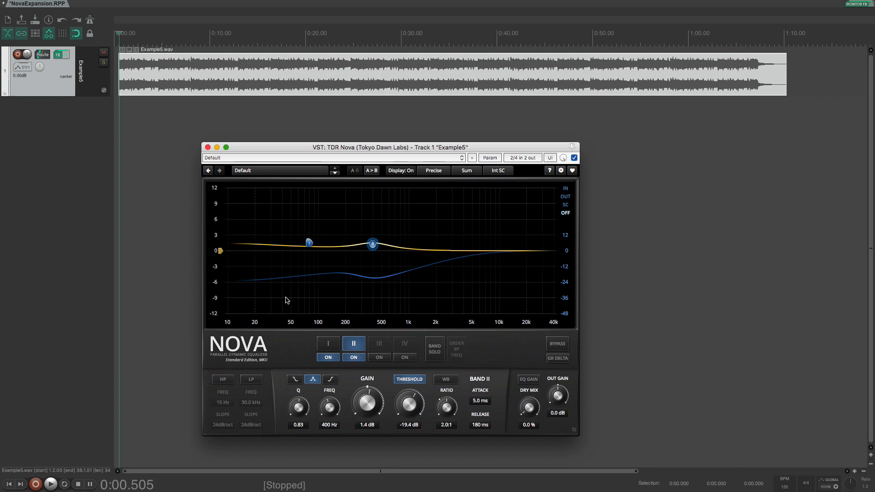
mouse_move(284, 153)
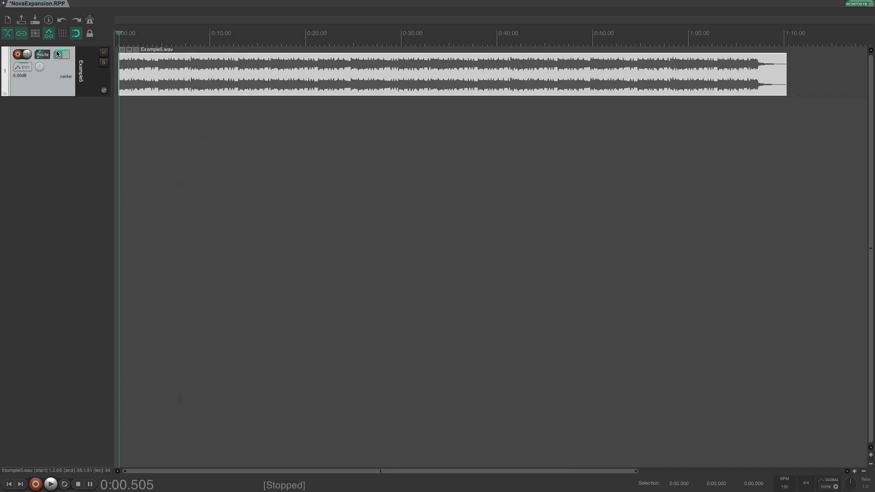
- Bring up the second Nova from the FX chain, select band IV, and show the channel-mode list
left_click(61, 54)
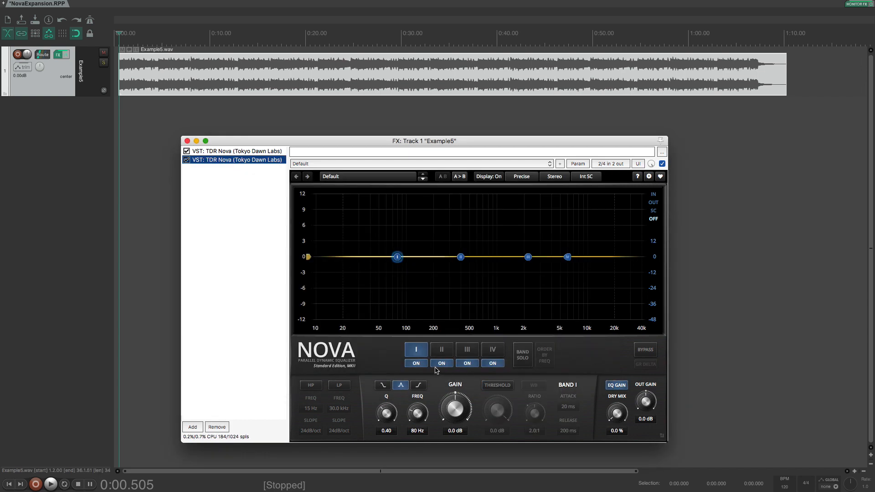
left_click(492, 350)
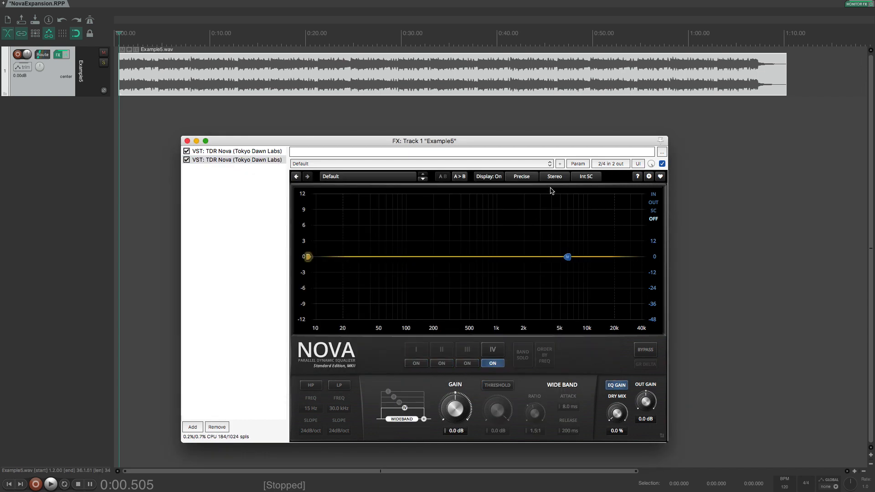
left_click(554, 176)
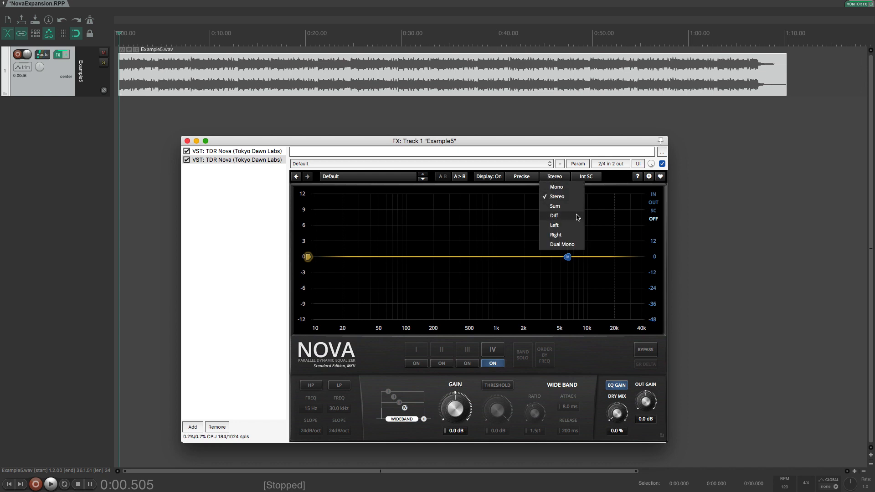
mouse_move(555, 219)
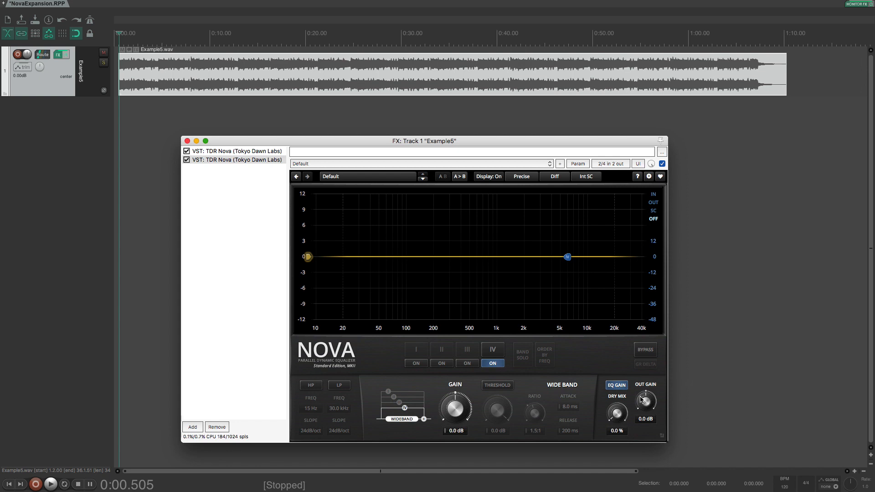
mouse_move(622, 391)
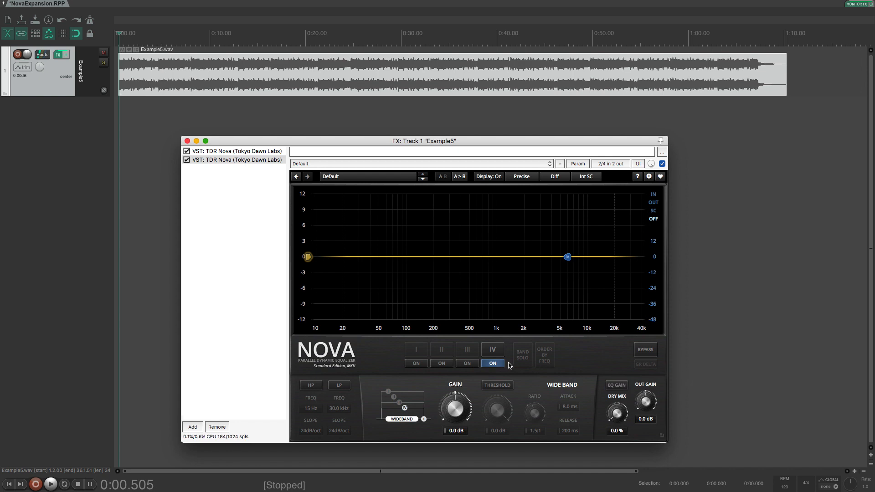
- While playing, set band IV threshold to about -38 dB and shorten attack to 0.43 ms
left_click(493, 350)
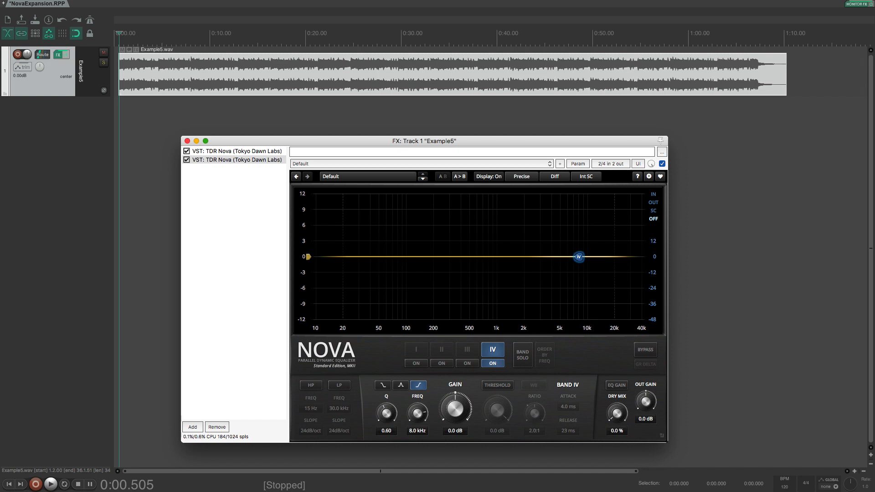
mouse_move(498, 400)
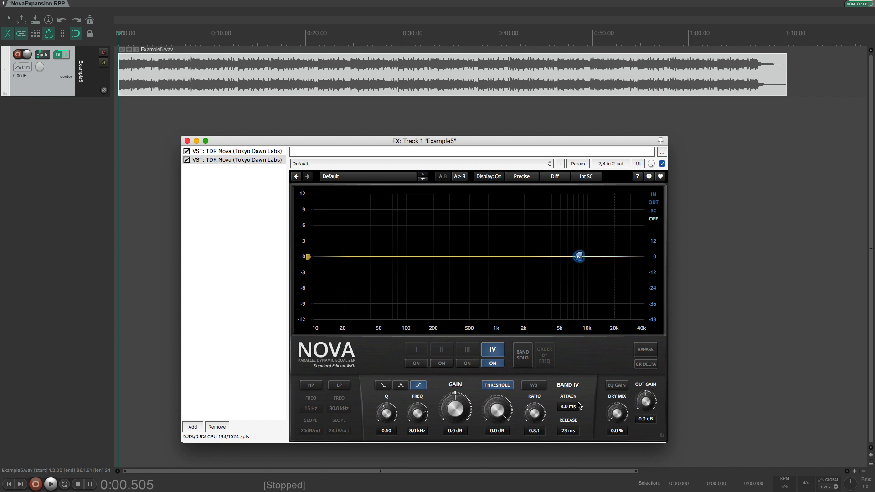
left_click(49, 484)
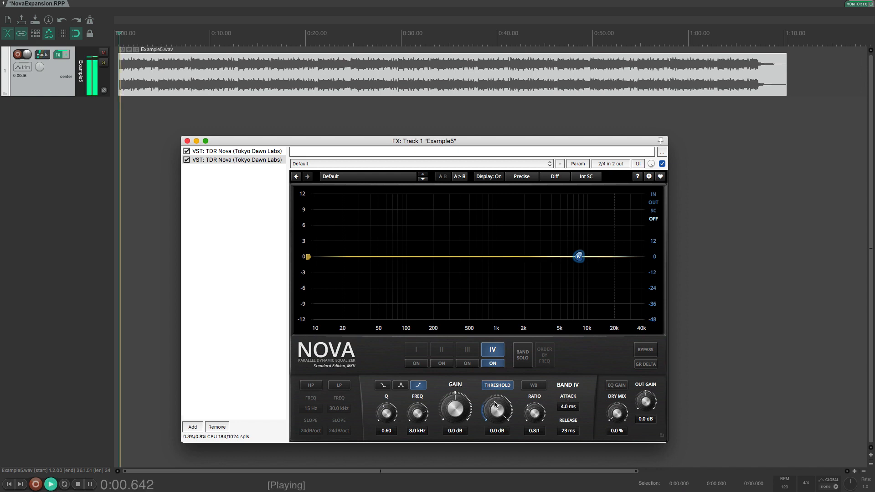
left_click_drag(497, 412, 497, 430)
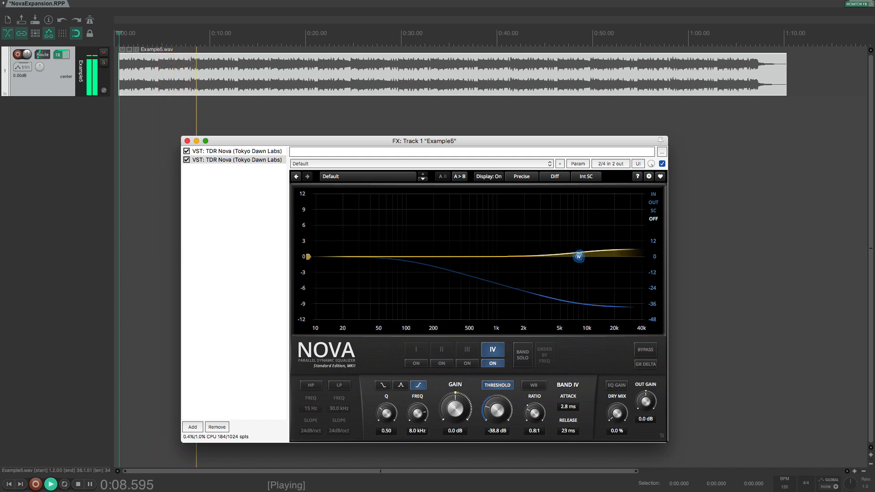
left_click_drag(569, 410, 569, 419)
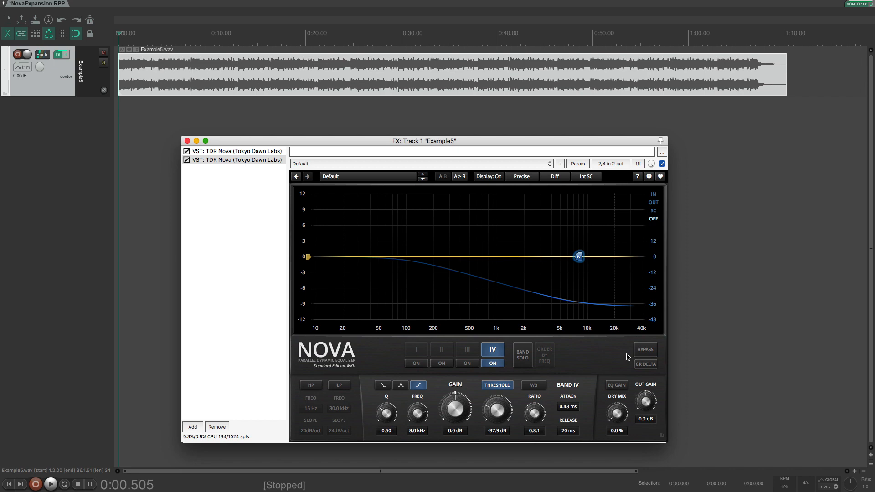
- During playback, bypass and re-enable the second Nova twice to compare the side expander
left_click(49, 485)
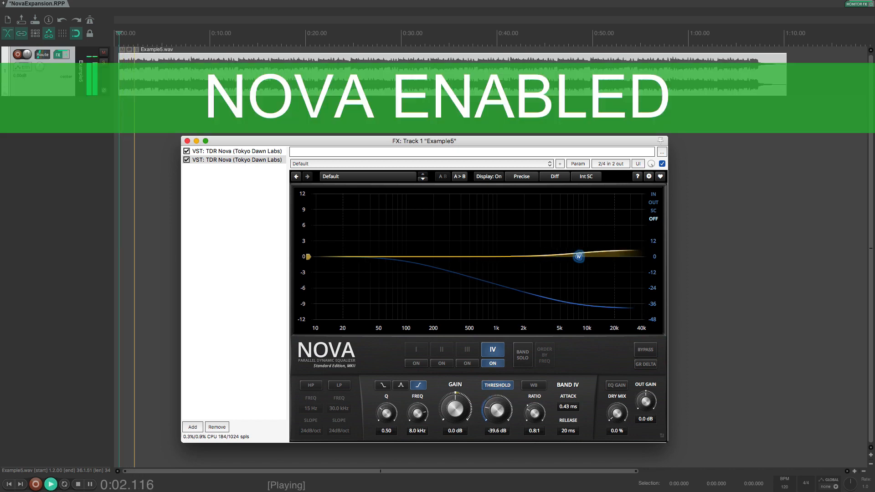
left_click(645, 349)
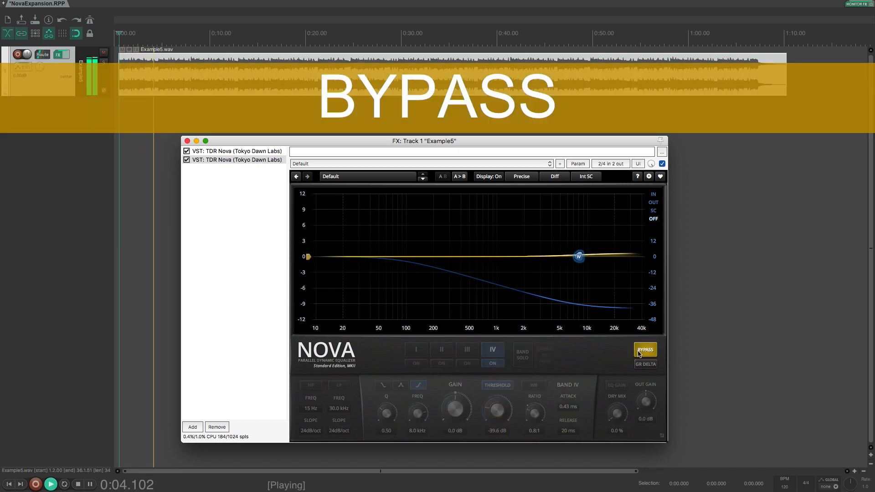
left_click(646, 350)
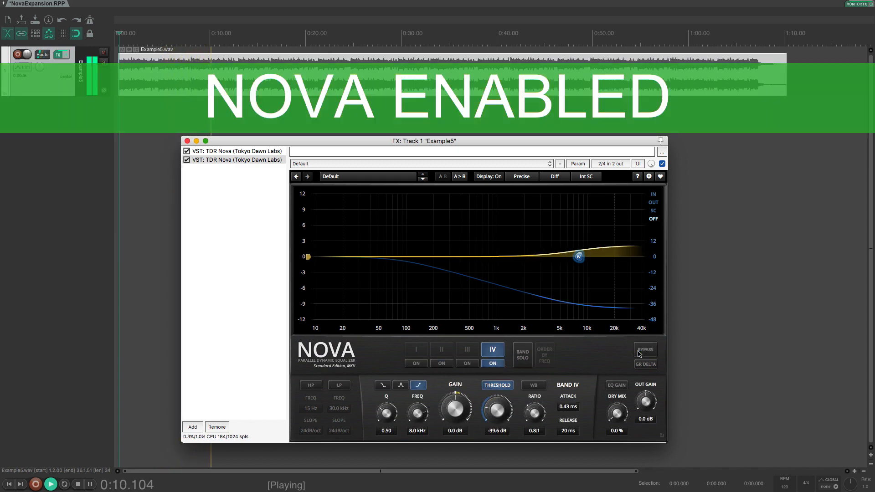
left_click(646, 350)
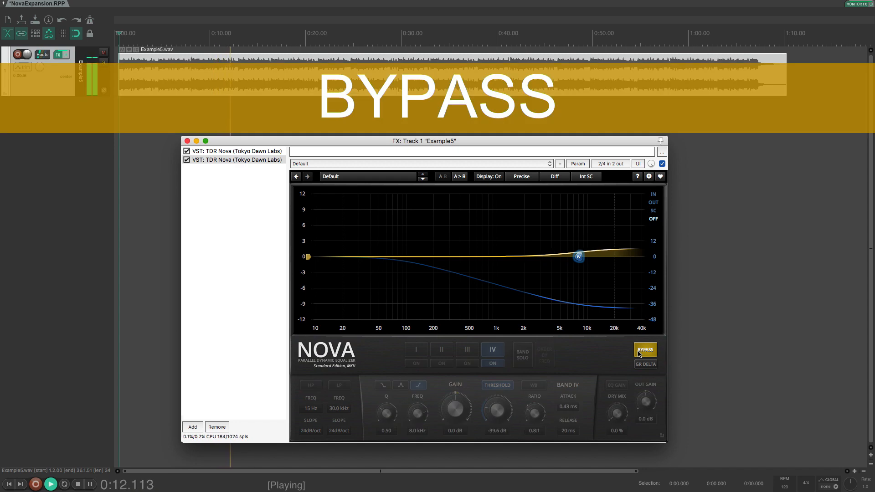
left_click(646, 350)
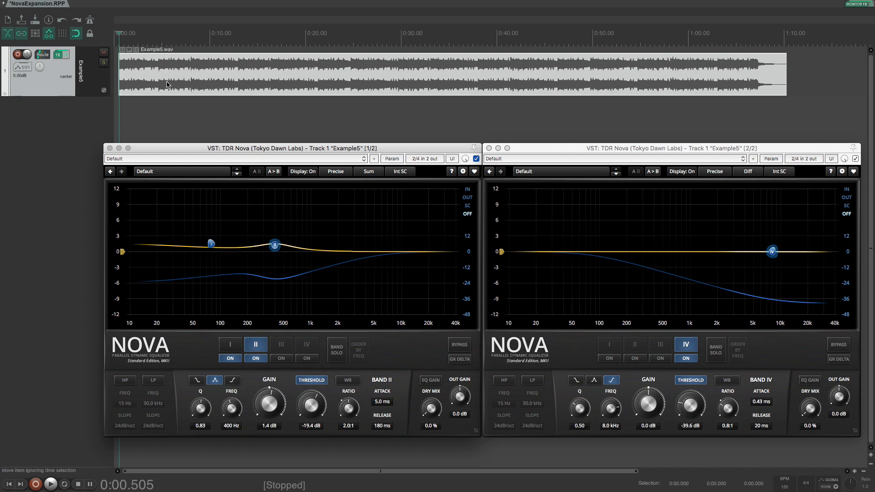
- Play Example5 and toggle the track's FX bypass to compare, finishing with effects enabled
left_click(50, 484)
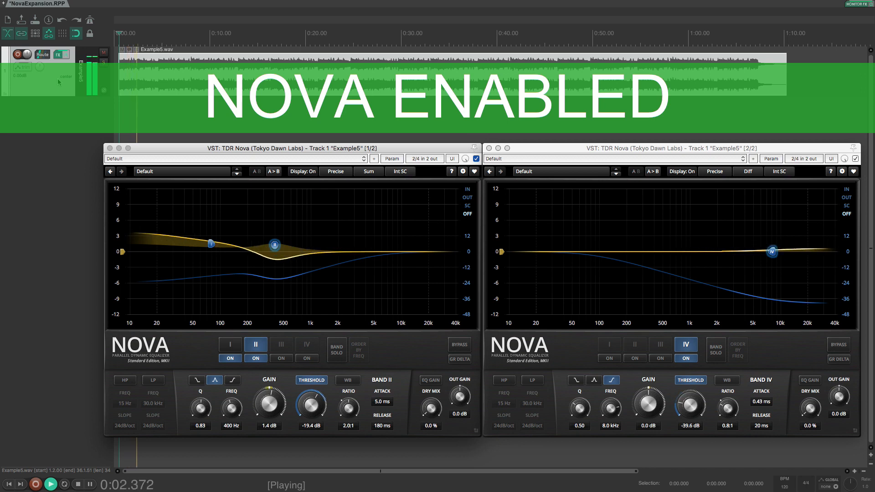
left_click(63, 55)
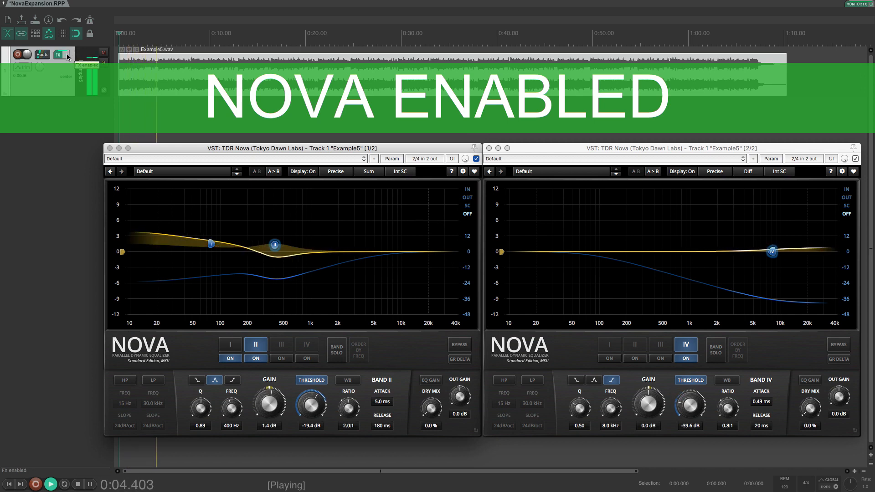
left_click(67, 54)
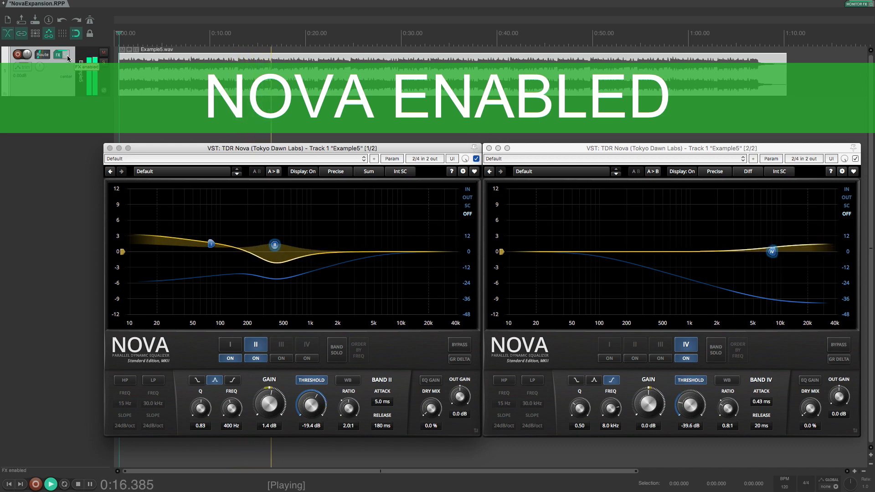
left_click(59, 54)
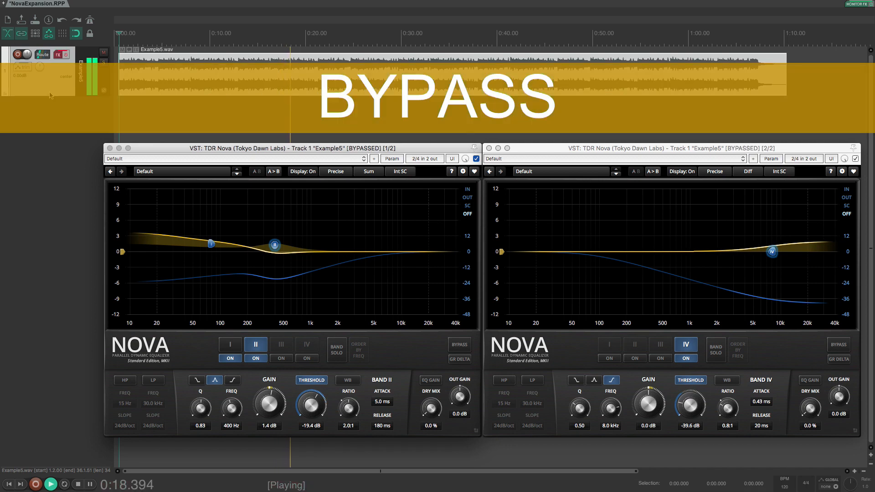
left_click(57, 55)
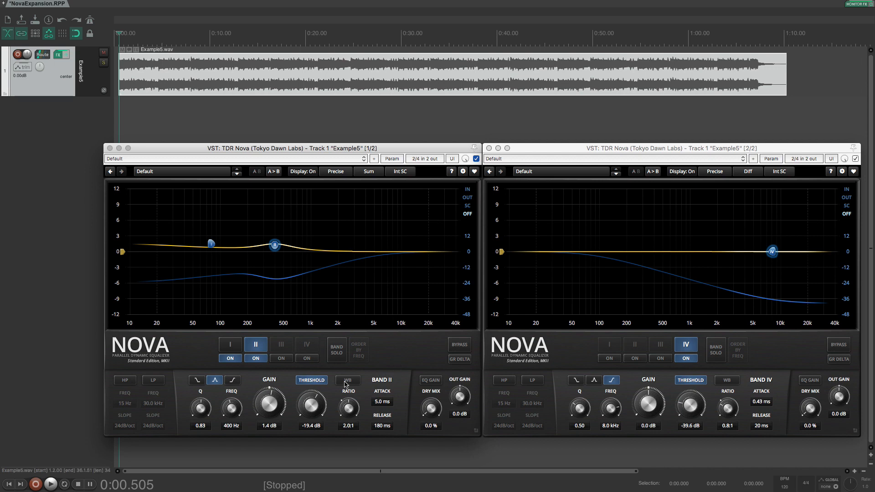
mouse_move(351, 366)
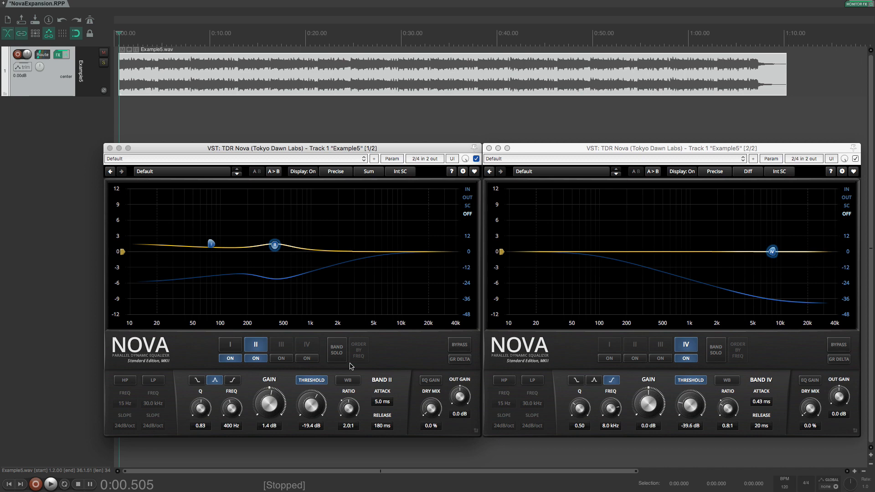
mouse_move(112, 224)
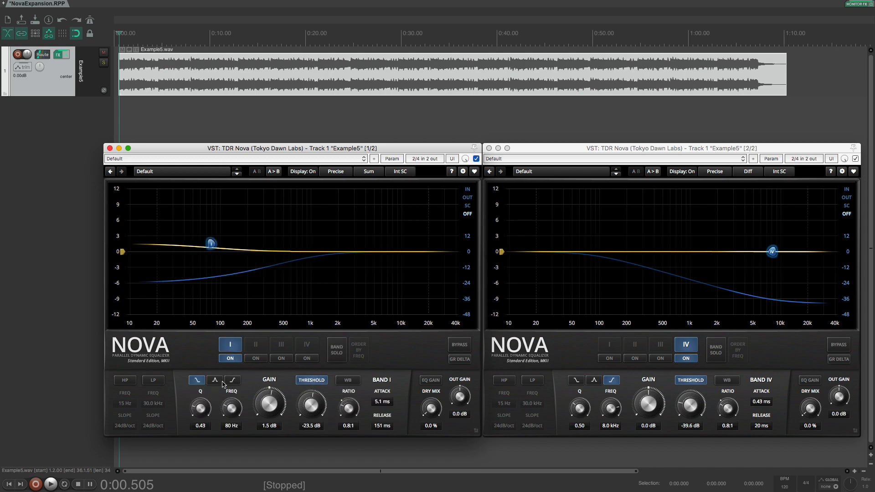
- Change Nova band II at 400 Hz from a 1.4 dB boost to a -2.5 dB cut
left_click(215, 380)
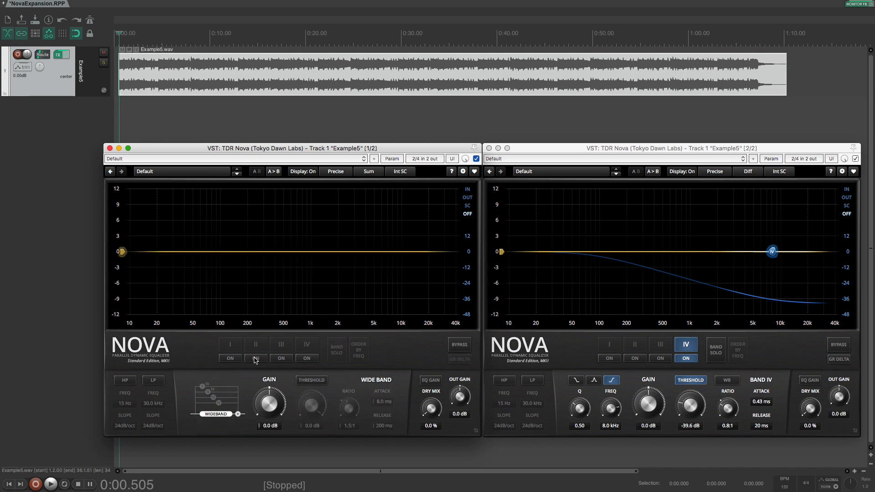
left_click(255, 358)
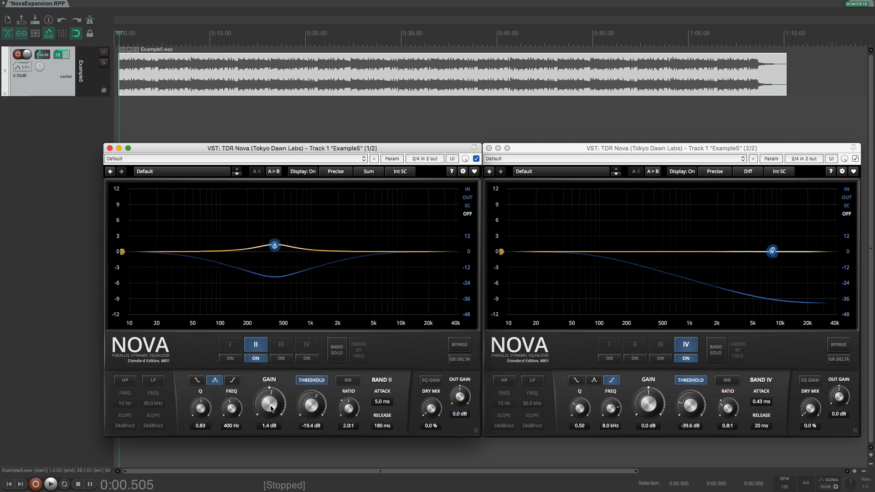
left_click_drag(268, 406, 269, 416)
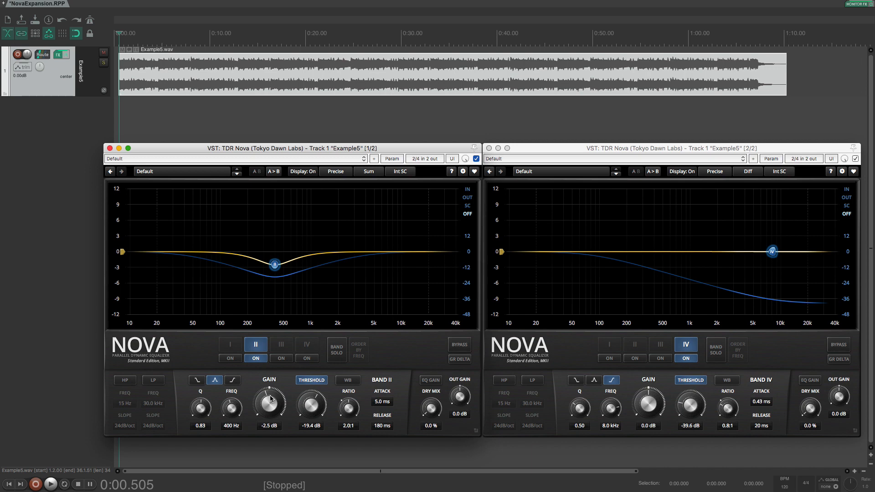